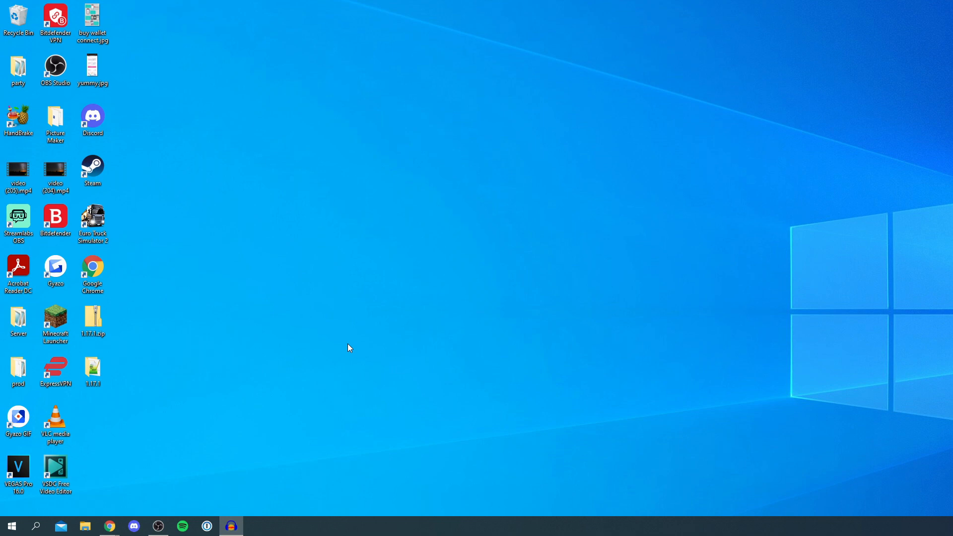
Step: Open Google Chrome and search Google for 'forge'
{"action": "left_click", "coordinate": [108, 526]}
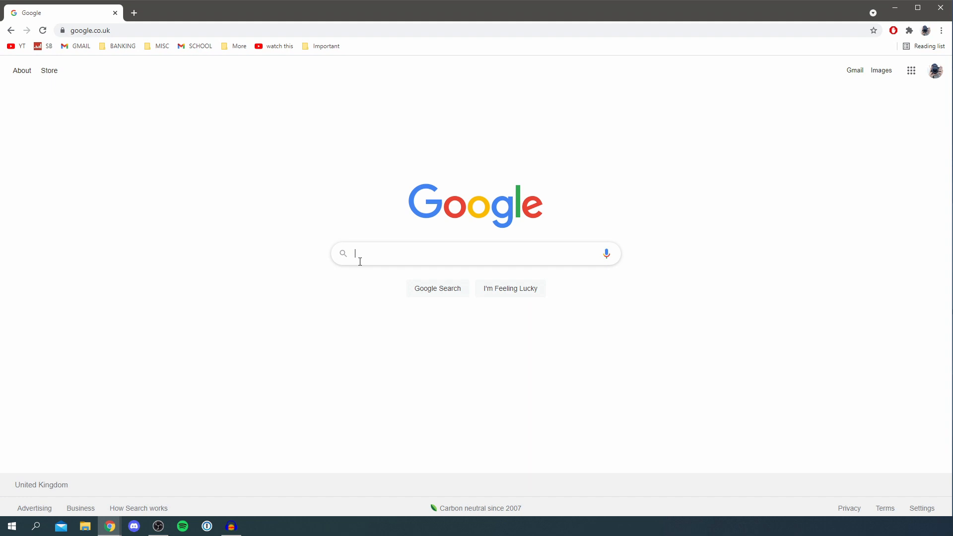
{"action": "type", "text": "forge"}
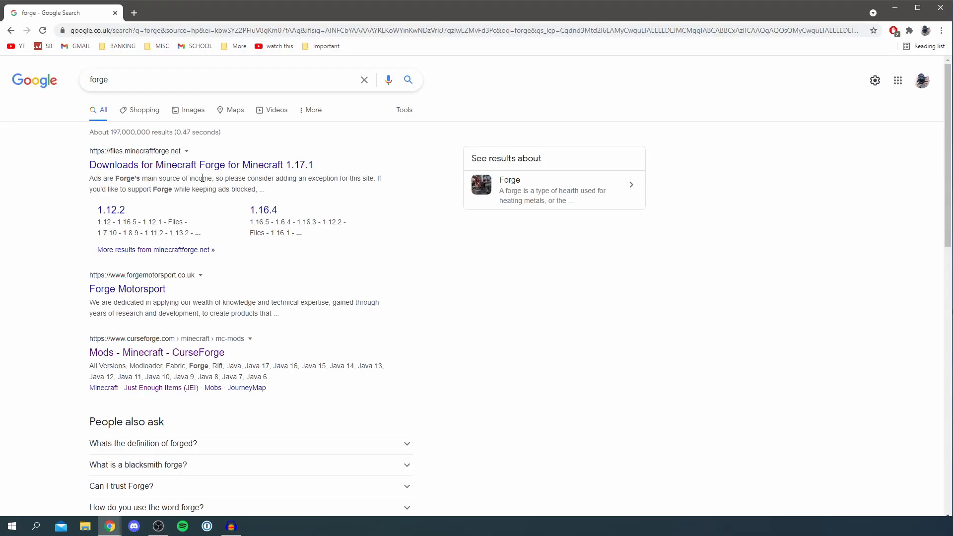
{"action": "mouse_move", "coordinate": [179, 165]}
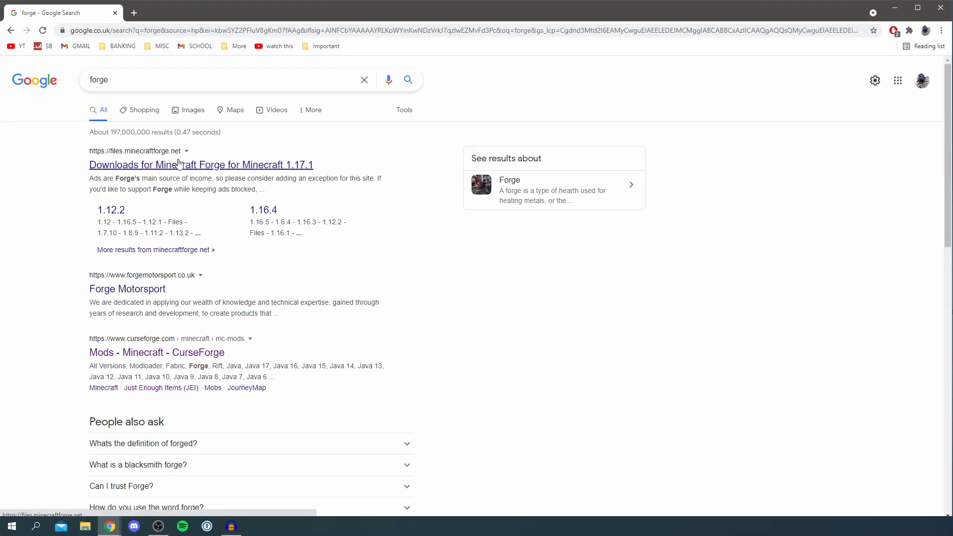
Step: Download the latest Forge 1.17.1 installer (37.0.29) from the Forge downloads page
{"action": "left_click", "coordinate": [200, 164]}
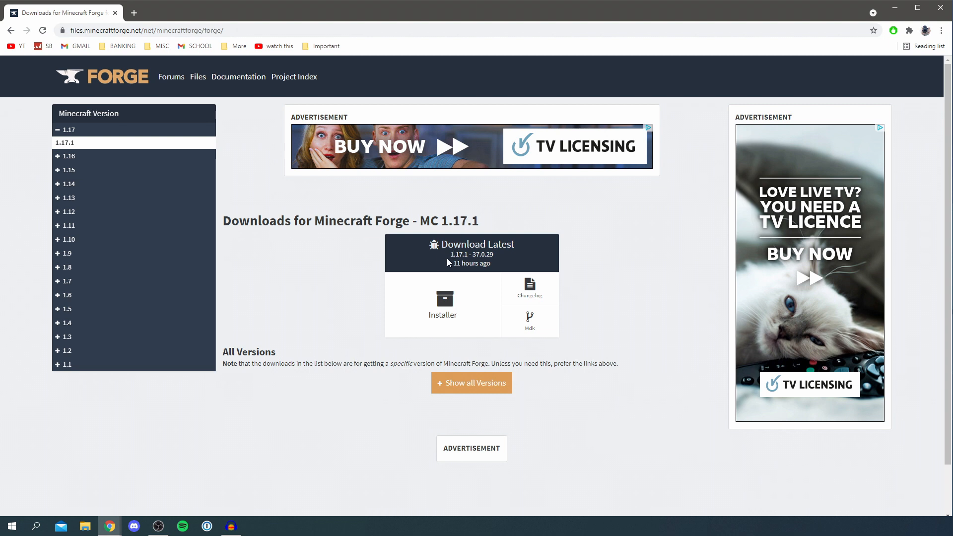
{"action": "mouse_move", "coordinate": [482, 252]}
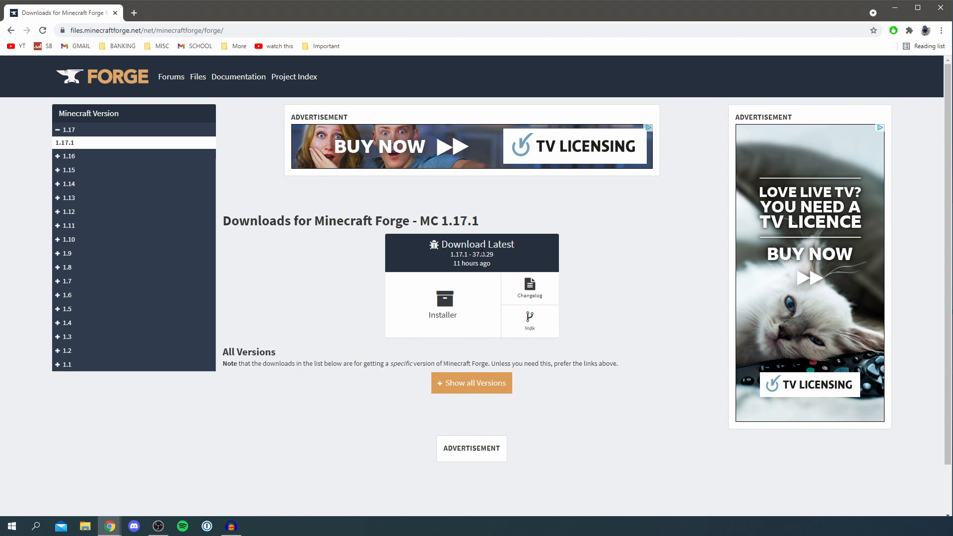
{"action": "left_click", "coordinate": [442, 302]}
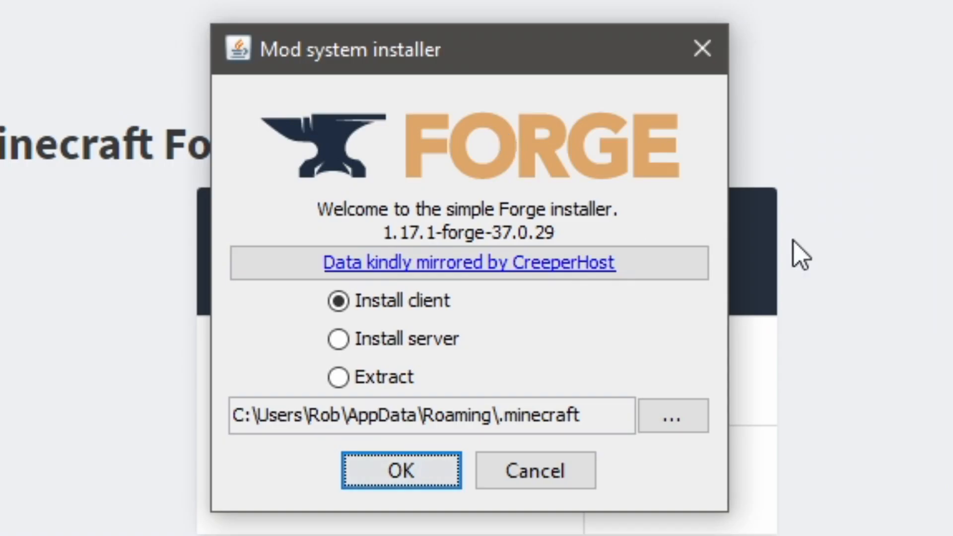
{"action": "mouse_move", "coordinate": [550, 85]}
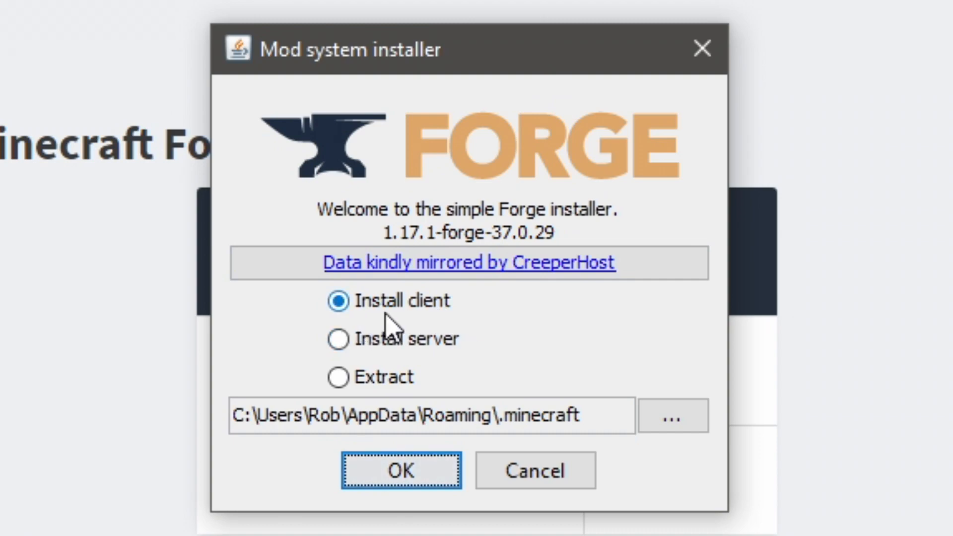
Step: Install the 1.17.1-forge-37.0.29 client profile and dismiss the completion message
{"action": "left_click", "coordinate": [401, 470]}
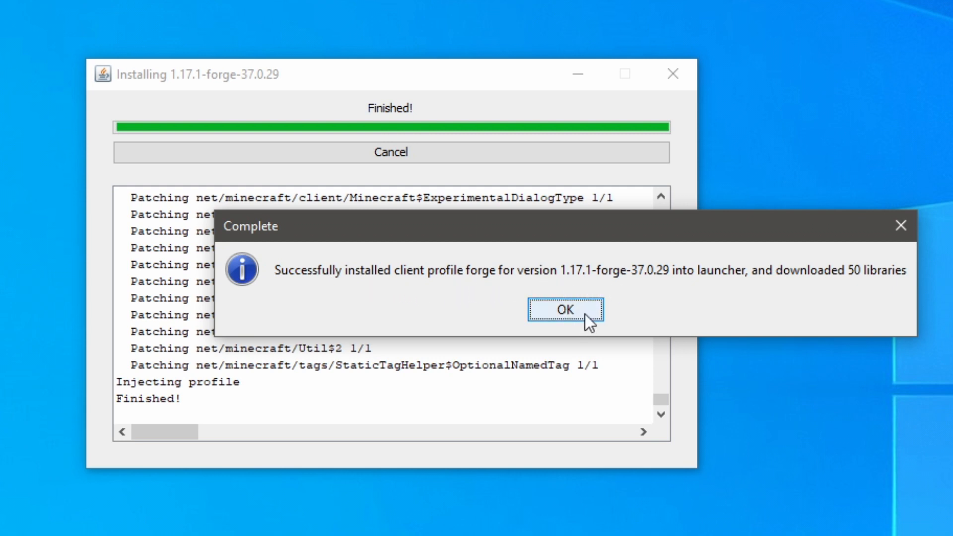
{"action": "left_click", "coordinate": [563, 309]}
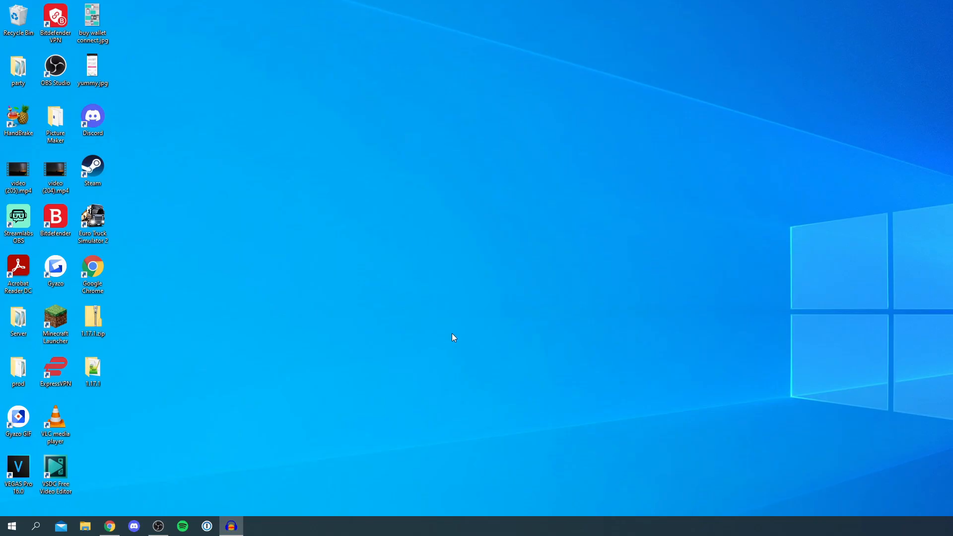
{"action": "mouse_move", "coordinate": [144, 408]}
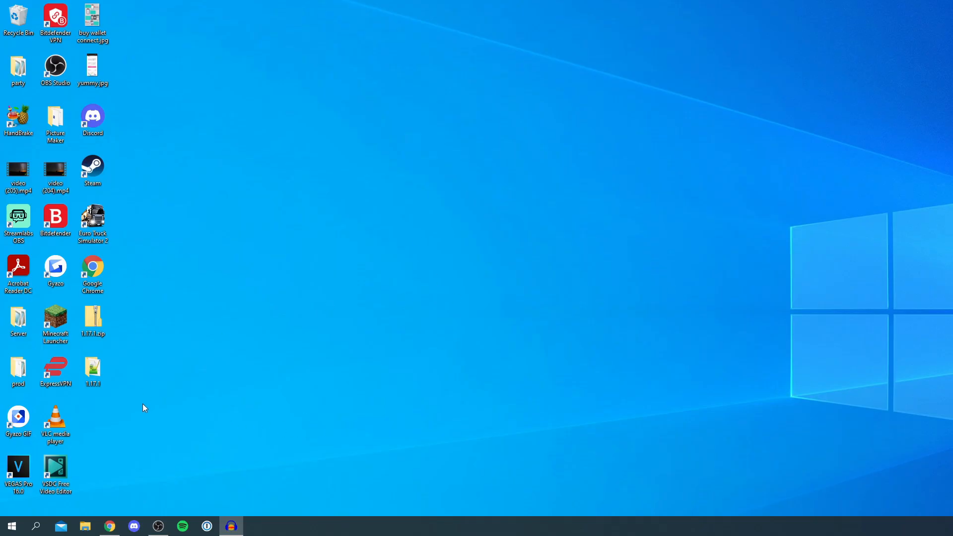
Step: Search Google for 'world edit' to find the CurseForge WorldEdit page
{"action": "left_click", "coordinate": [108, 526]}
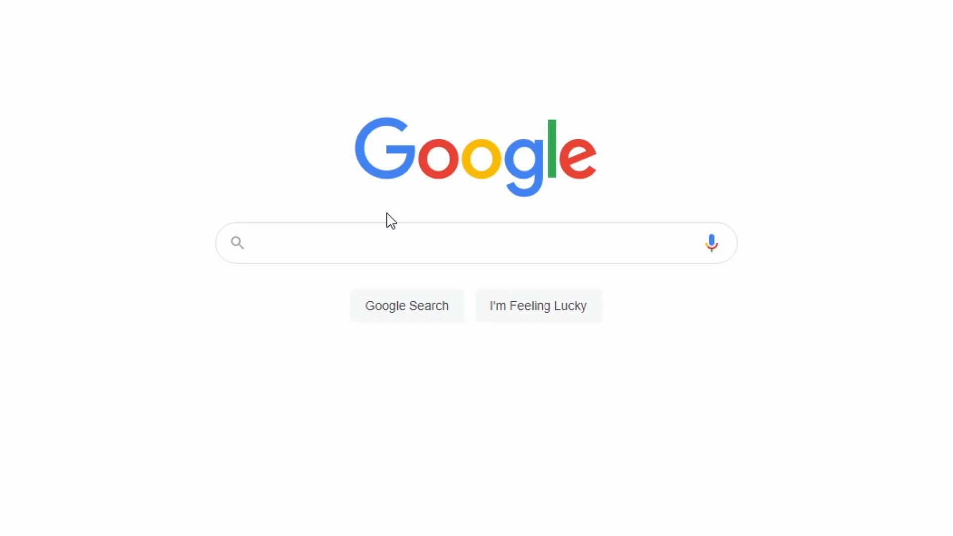
{"action": "type", "text": "world ed"}
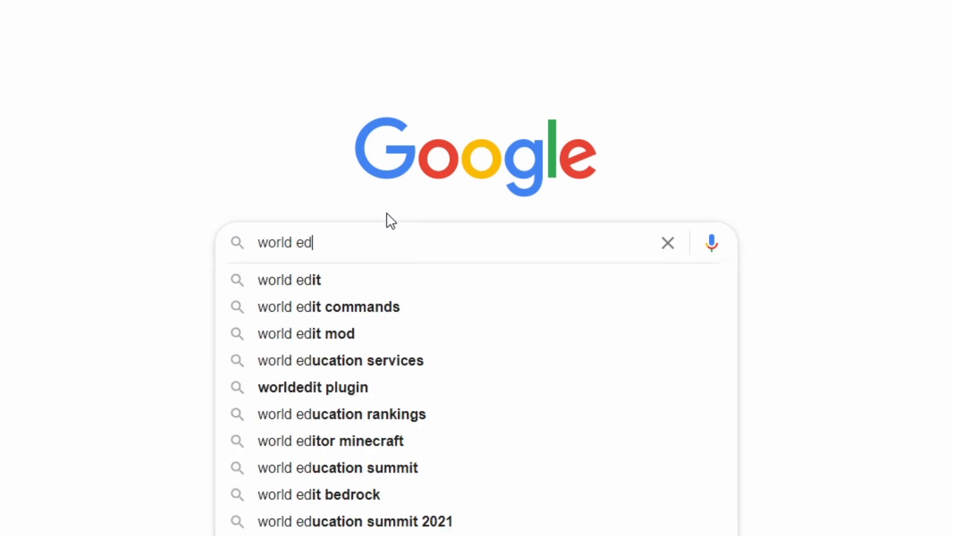
{"action": "key", "text": "Enter"}
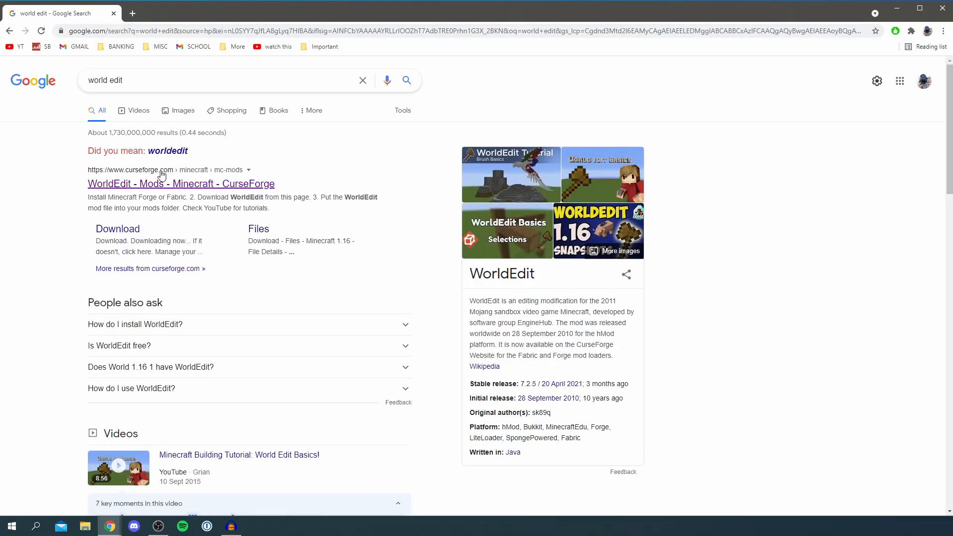
{"action": "mouse_move", "coordinate": [174, 184]}
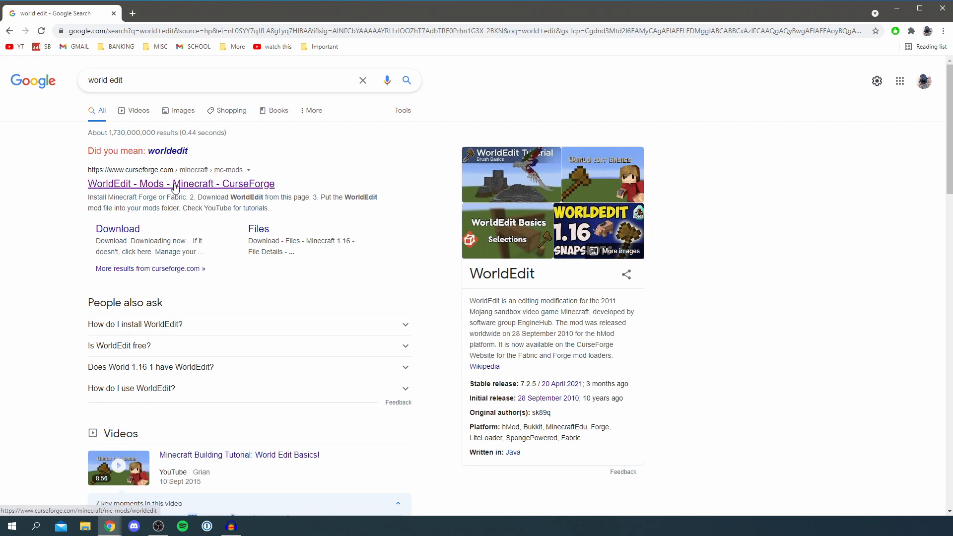
Step: Download the WorldEdit 7.2.6 Beta 2 file for Minecraft 1.17 from CurseForge
{"action": "left_click", "coordinate": [181, 184]}
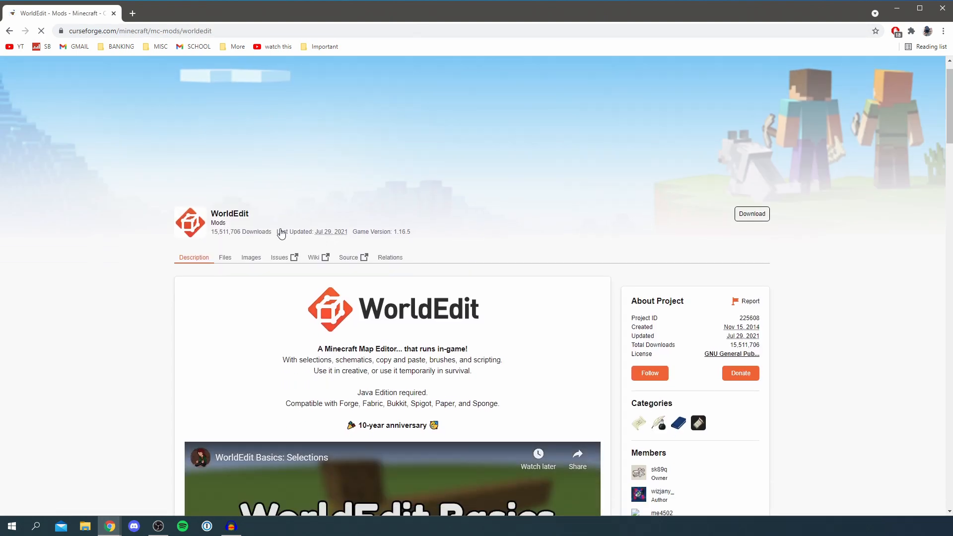
{"action": "scroll", "scroll_direction": "down", "scroll_amount": 3}
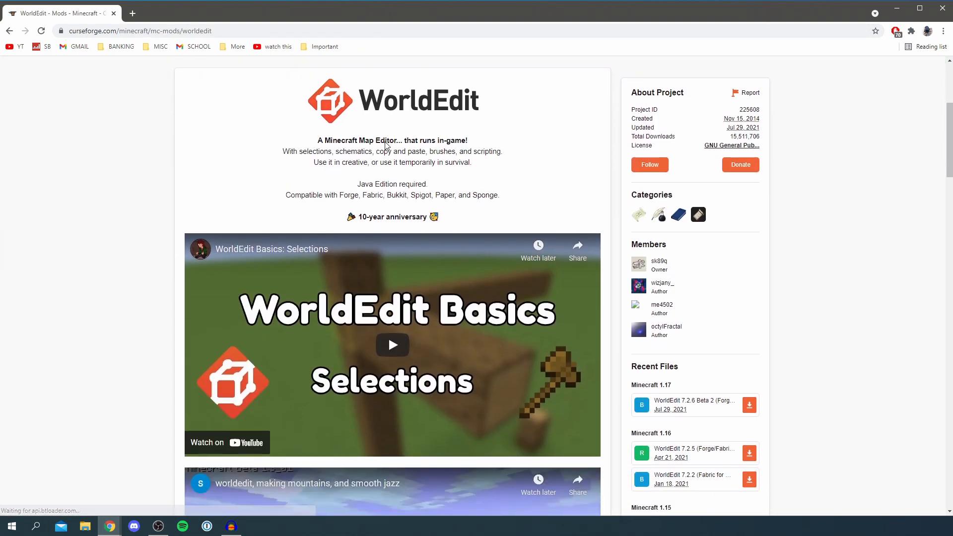
{"action": "scroll", "scroll_direction": "down", "scroll_amount": 3}
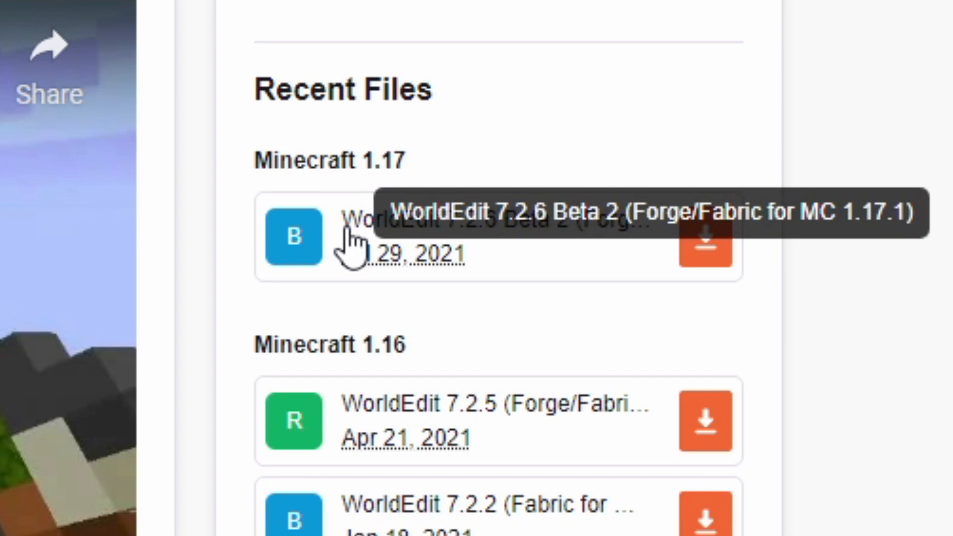
{"action": "mouse_move", "coordinate": [443, 253]}
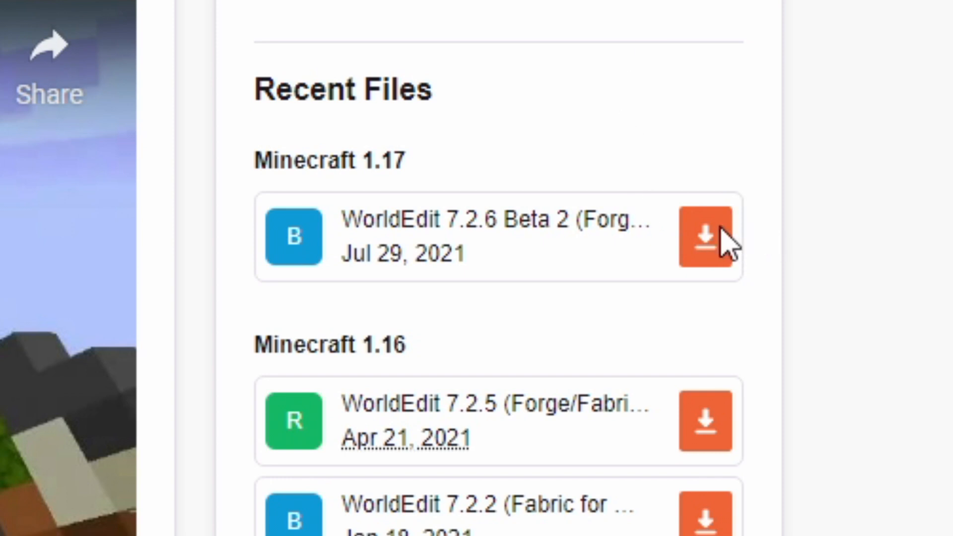
{"action": "left_click", "coordinate": [705, 236]}
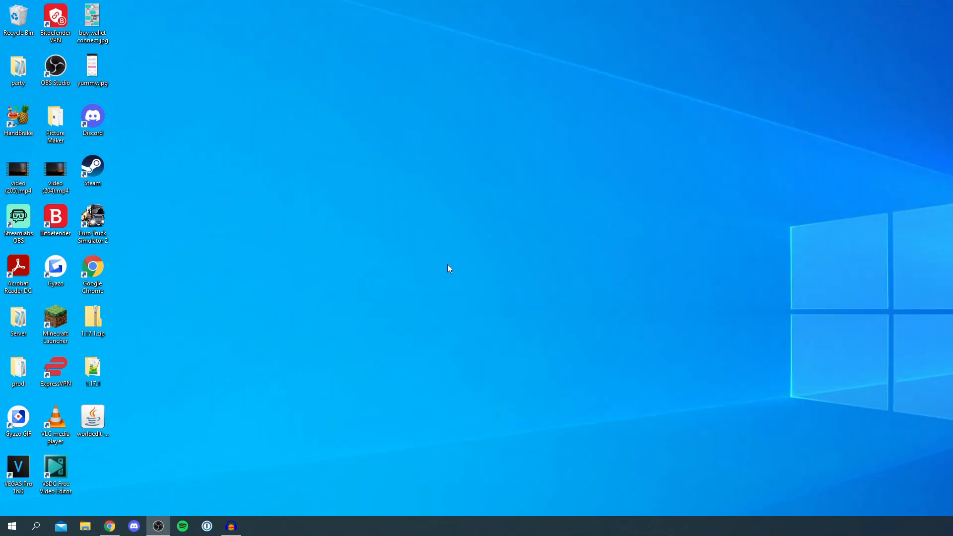
{"action": "mouse_move", "coordinate": [194, 466]}
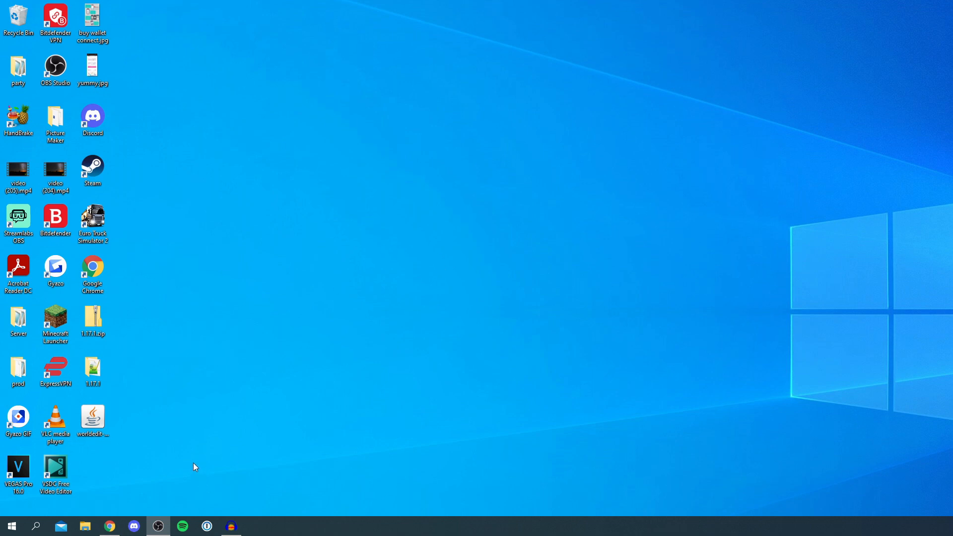
Step: Open the AppData Roaming folder via %appdata% in the Run dialog
{"action": "key", "text": "win+r"}
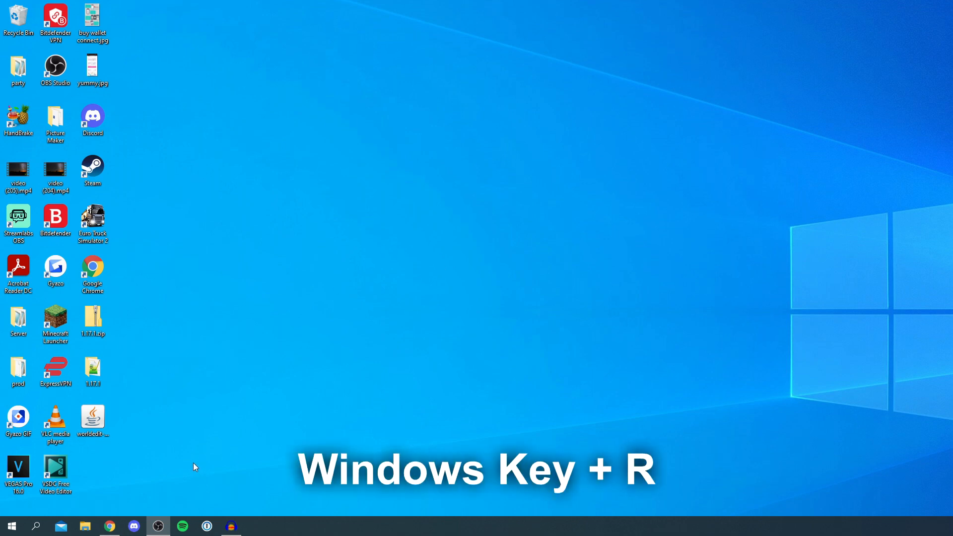
{"action": "key", "text": "win+r"}
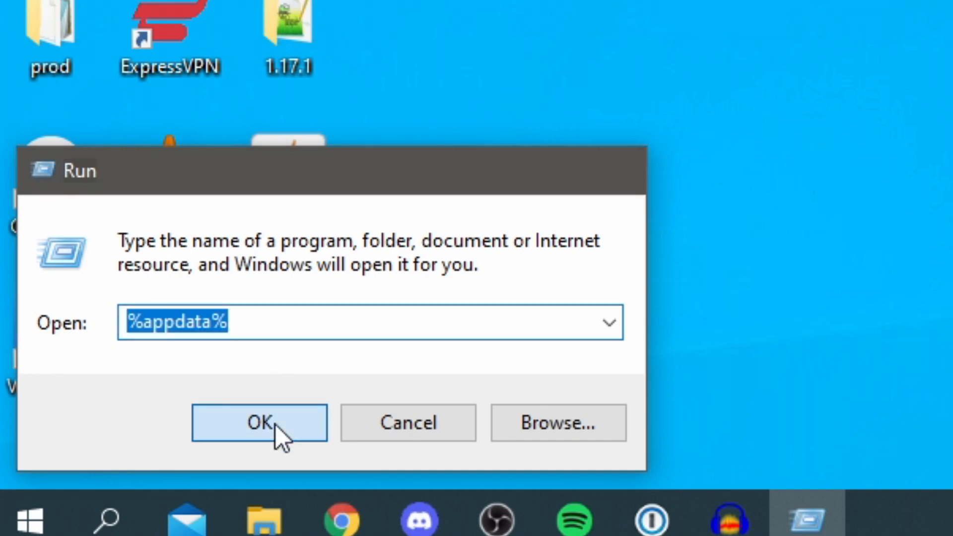
{"action": "left_click", "coordinate": [257, 422]}
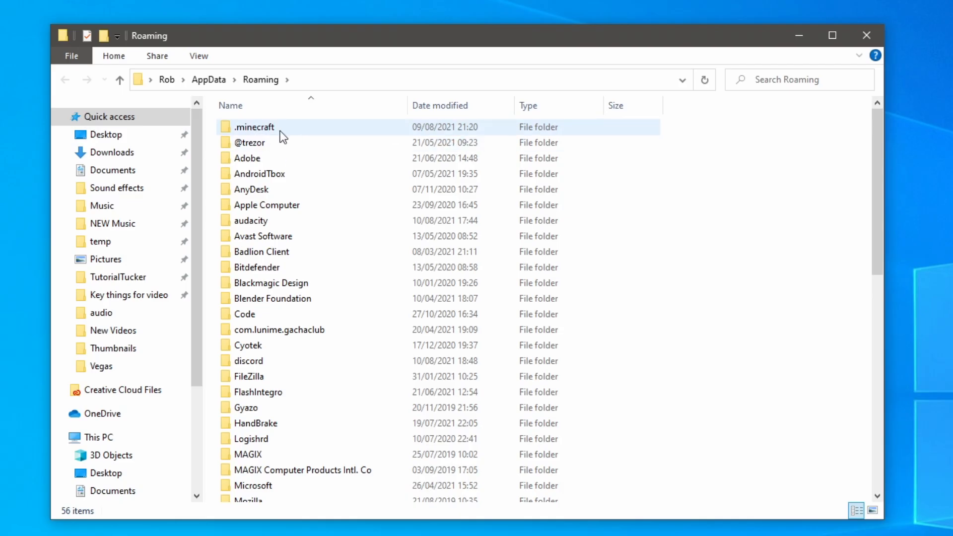
Step: Create a new folder named 'mods' inside .minecraft
{"action": "double_click", "coordinate": [254, 126]}
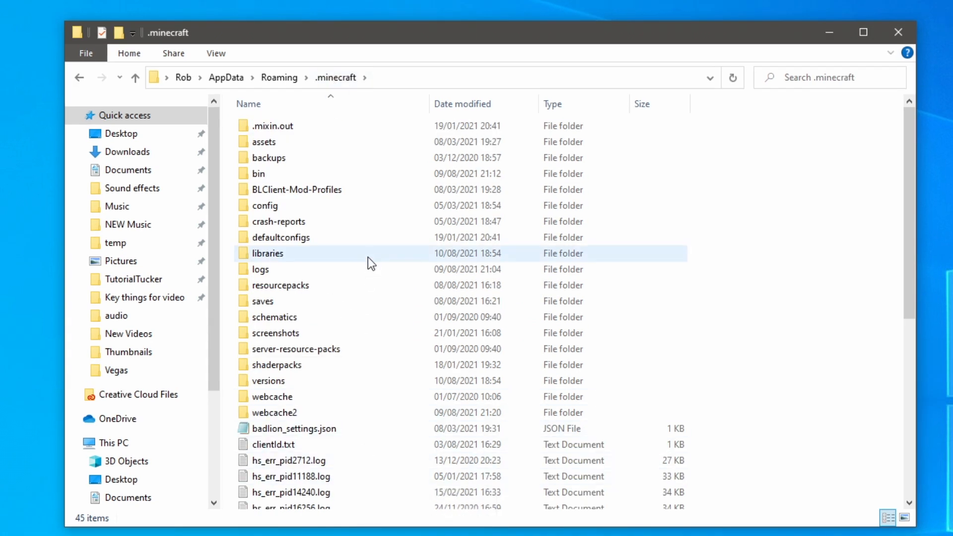
{"action": "mouse_move", "coordinate": [365, 266]}
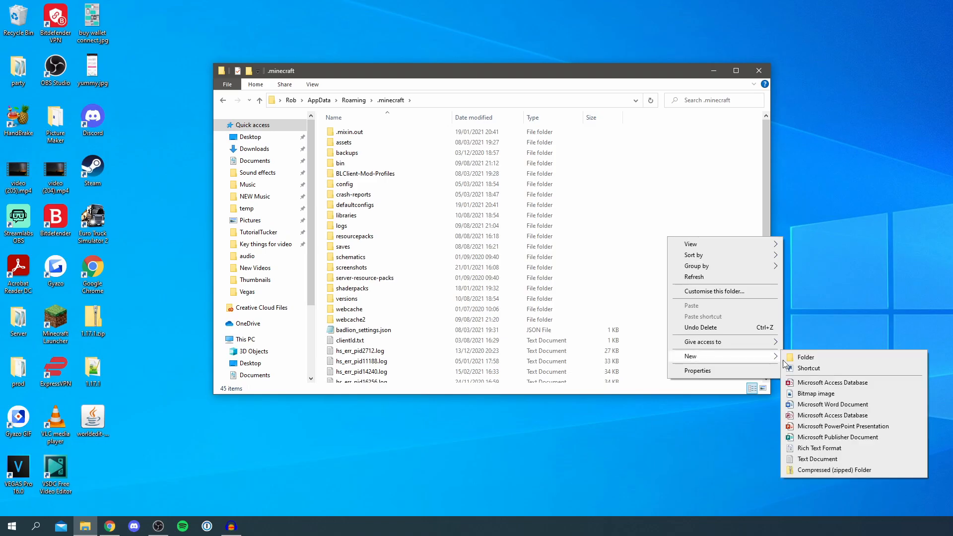
{"action": "left_click", "coordinate": [804, 357]}
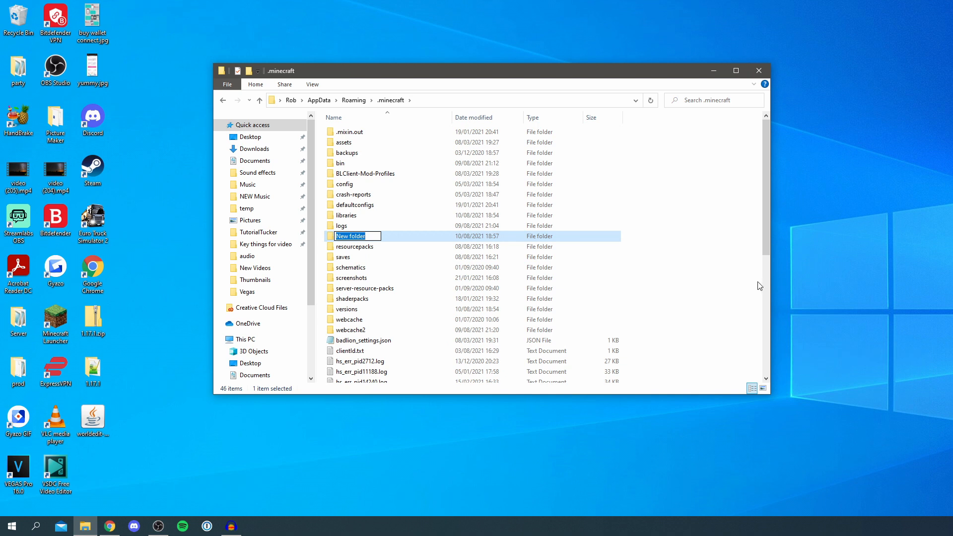
{"action": "type", "text": "mods"}
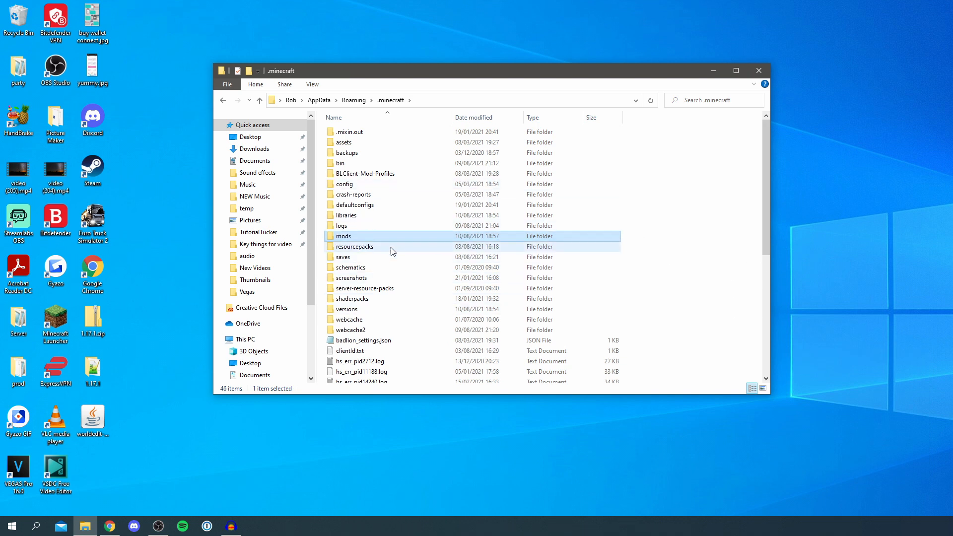
Step: Move the WorldEdit 7.2.6 beta jar from the desktop into the mods folder
{"action": "double_click", "coordinate": [343, 236]}
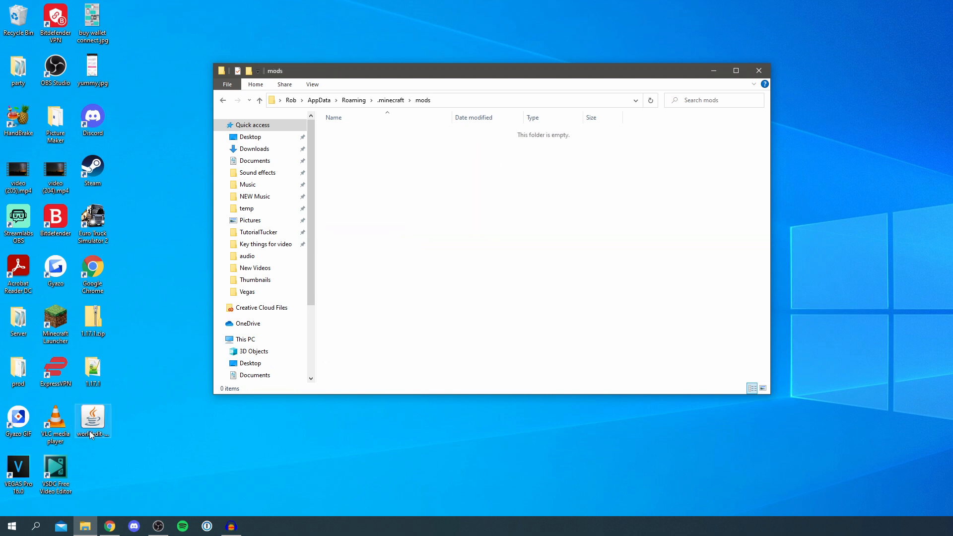
{"action": "left_click_drag", "start_coordinate": [92, 418], "coordinate": [390, 207]}
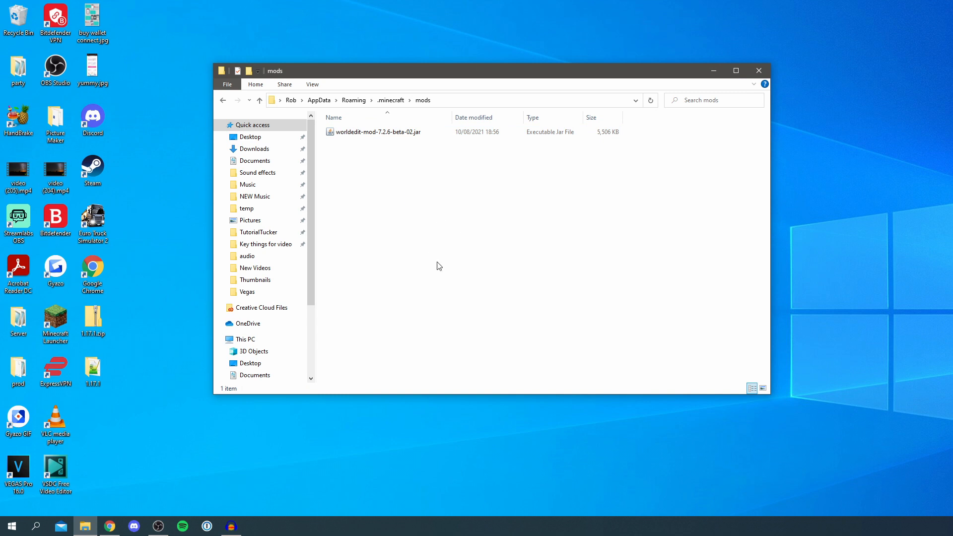
{"action": "left_click", "coordinate": [55, 319]}
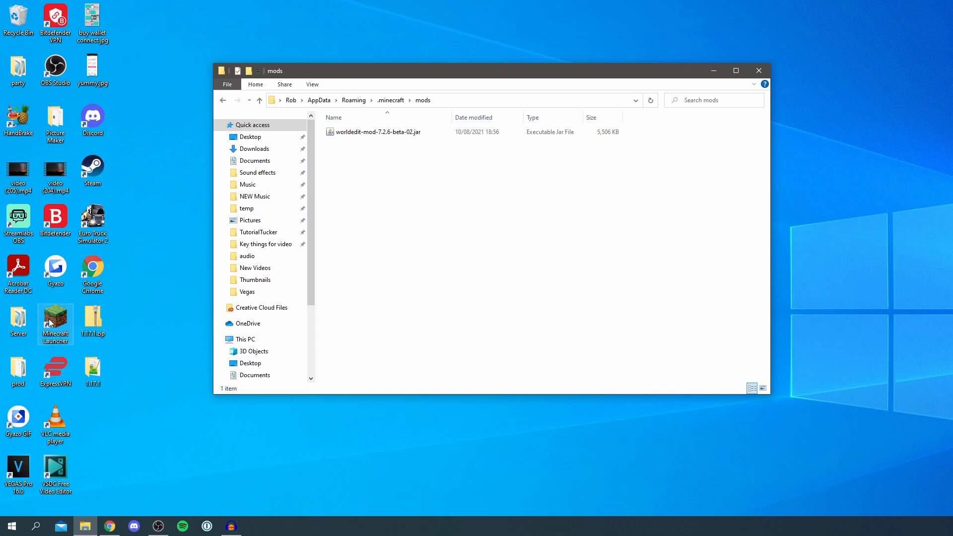
Step: Launch Minecraft from the launcher using the forge 1.17.1 installation
{"action": "double_click", "coordinate": [55, 321]}
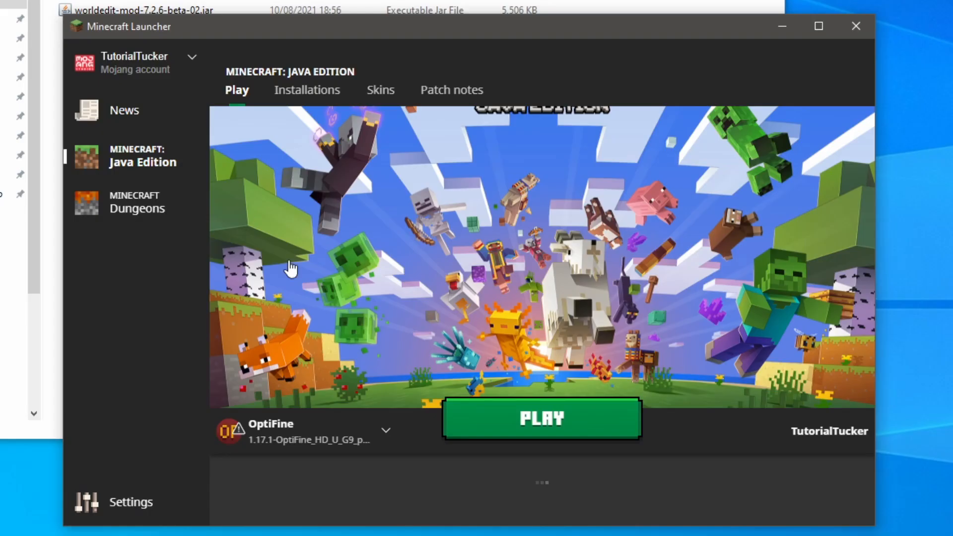
{"action": "left_click", "coordinate": [385, 430]}
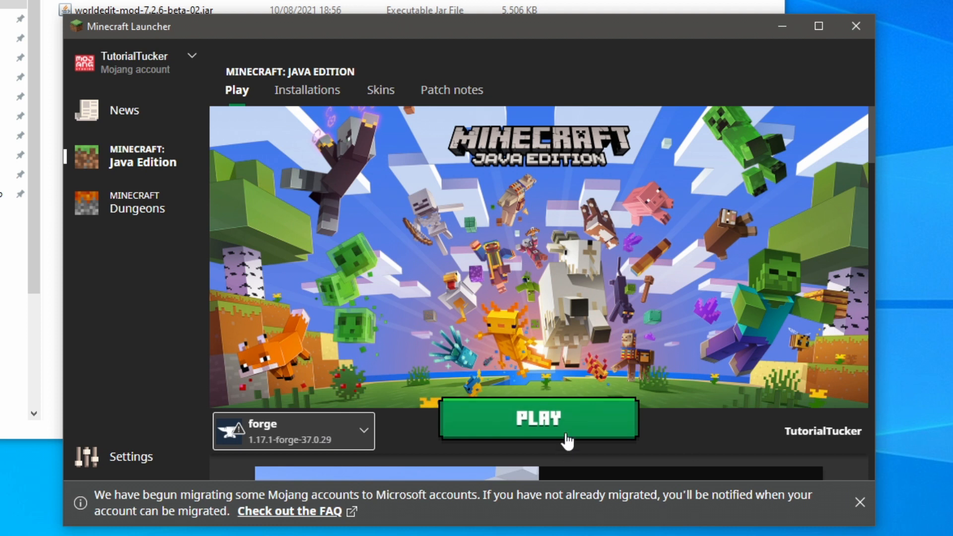
{"action": "left_click", "coordinate": [537, 419]}
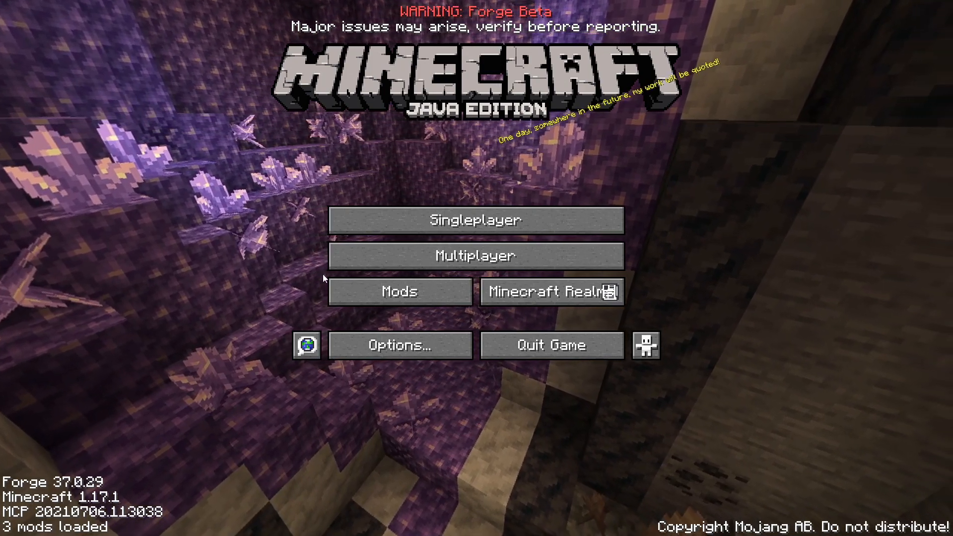
{"action": "left_click", "coordinate": [399, 292]}
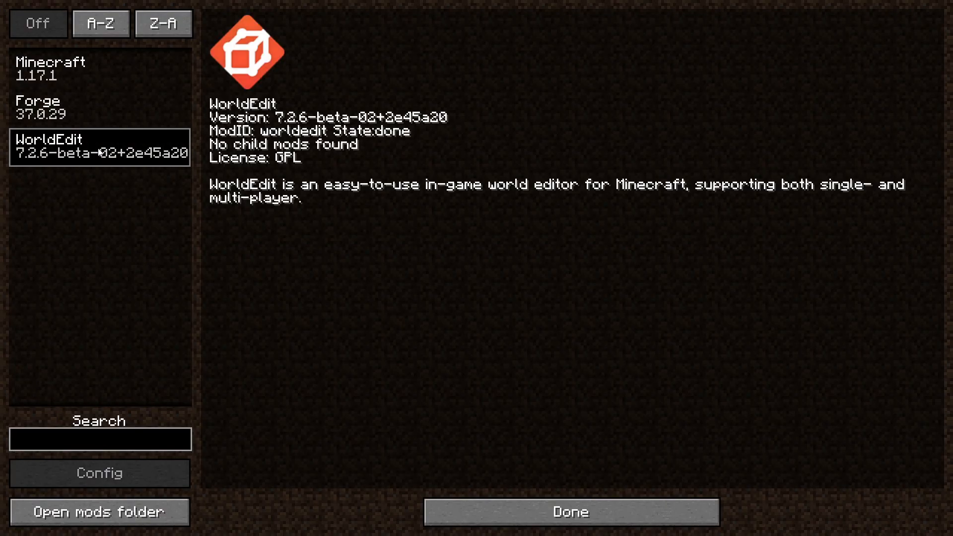
{"action": "mouse_move", "coordinate": [52, 163]}
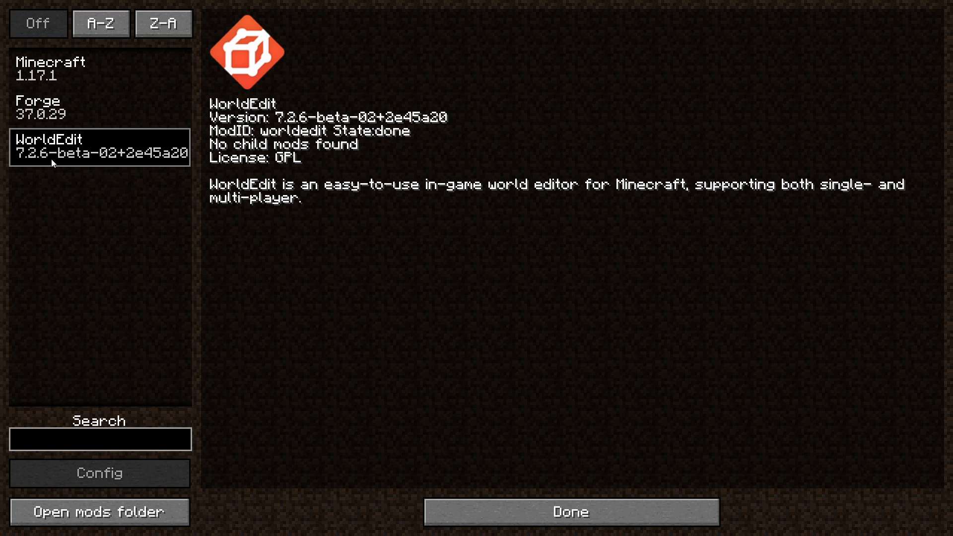
{"action": "left_click", "coordinate": [569, 511]}
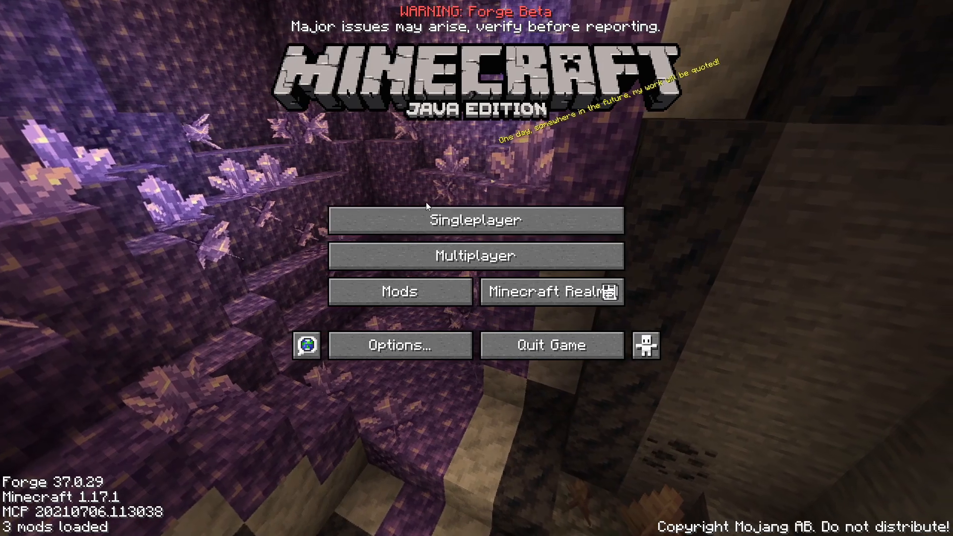
Step: Create a new singleplayer world in Creative mode with Allow Cheats on
{"action": "left_click", "coordinate": [475, 220]}
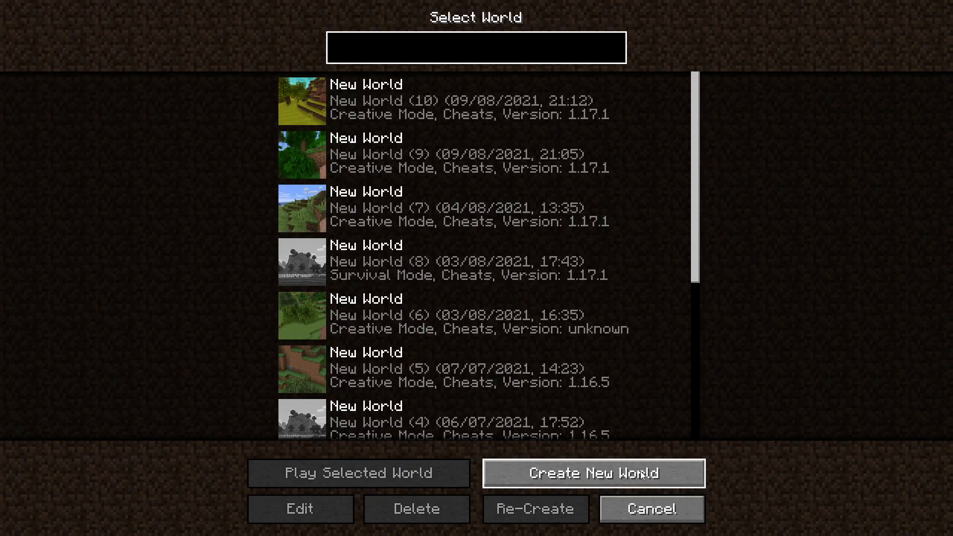
{"action": "left_click", "coordinate": [592, 473]}
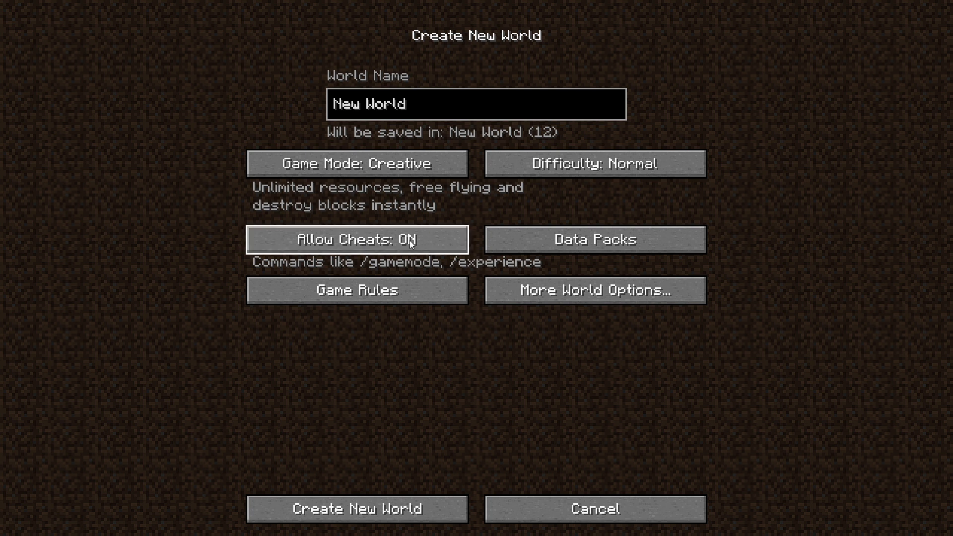
{"action": "mouse_move", "coordinate": [357, 508]}
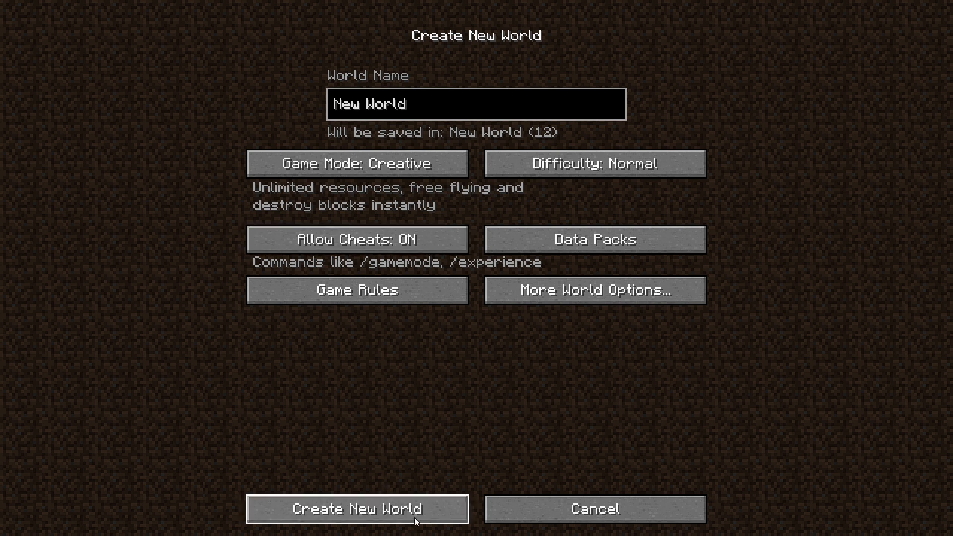
{"action": "left_click", "coordinate": [357, 509]}
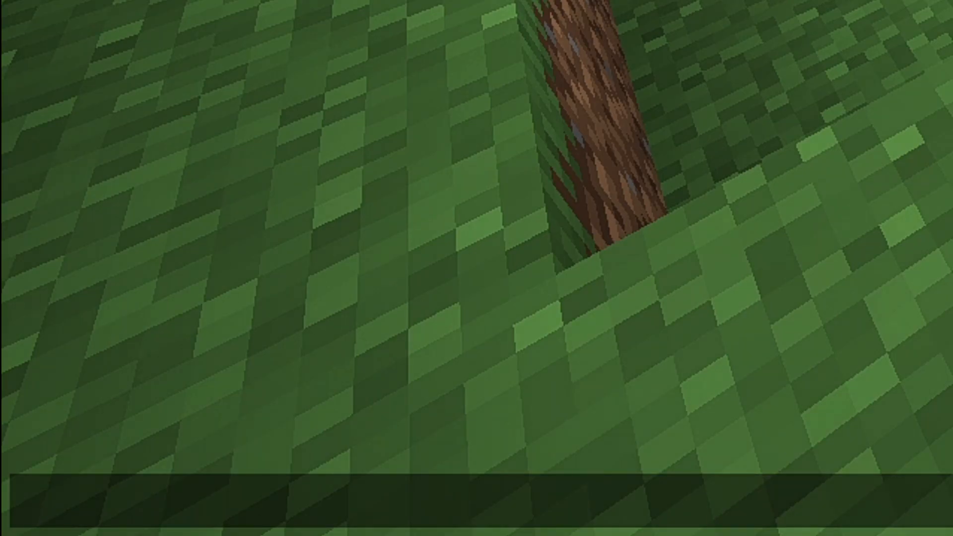
Step: Enter the //wand command in chat to receive the WorldEdit wooden axe
{"action": "type", "text": "//br"}
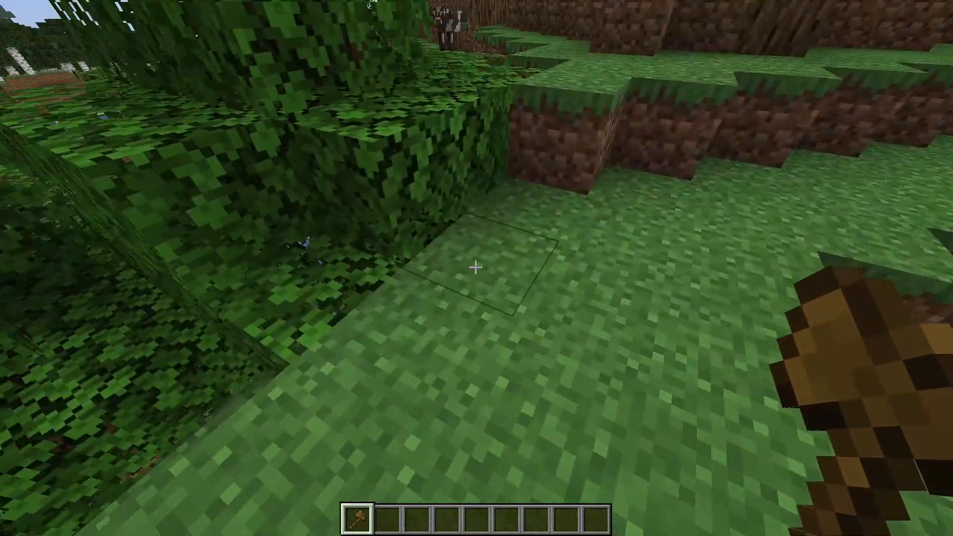
Step: Mark a ground region corner with the wand and run //replace grass_block oak_leaves, converting 51 blocks
{"action": "left_click", "coordinate": [475, 267]}
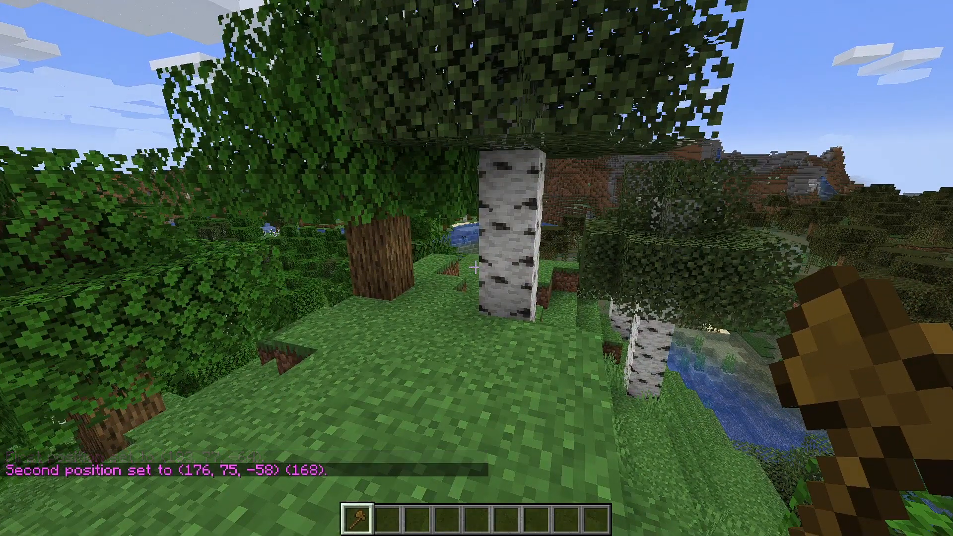
{"action": "left_click", "coordinate": [473, 268]}
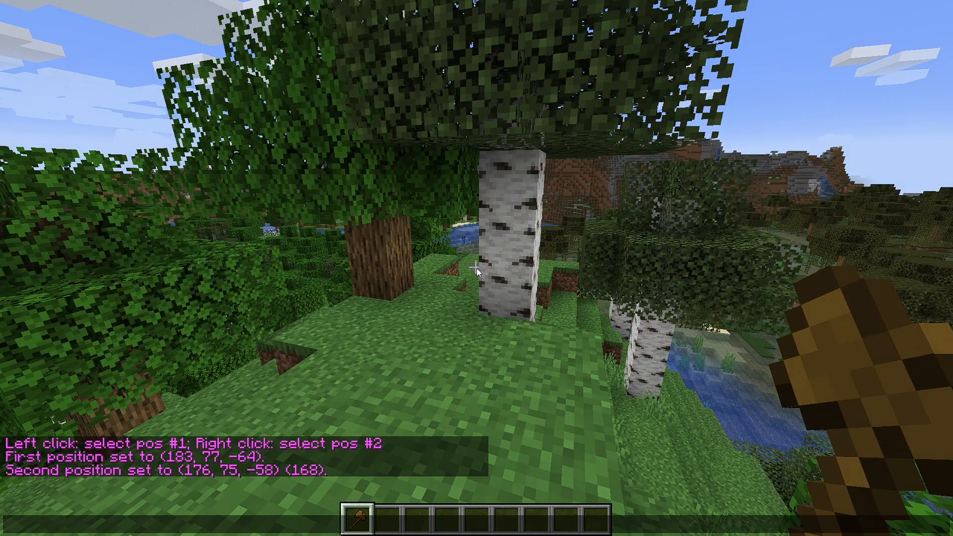
{"action": "type", "text": "//replace"}
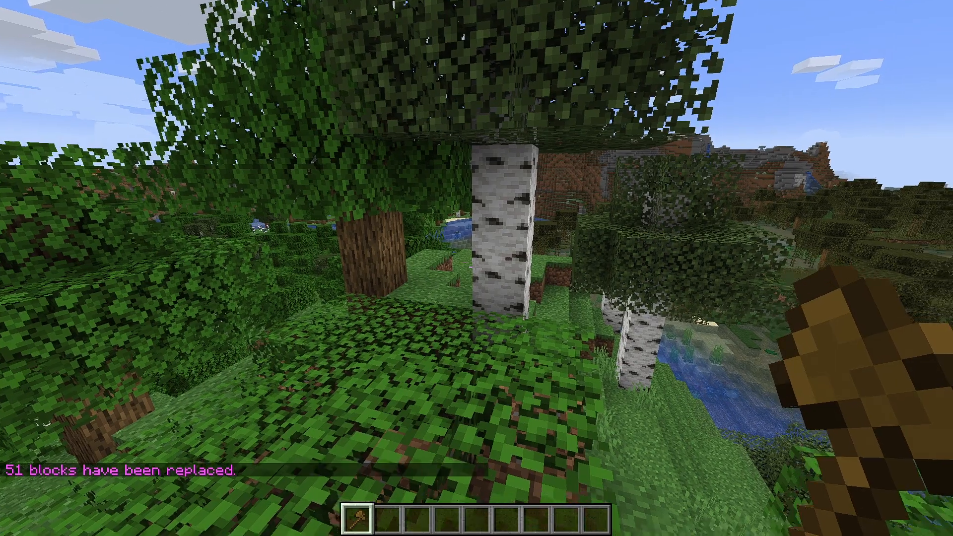
{"action": "mouse_move", "coordinate": [476, 268]}
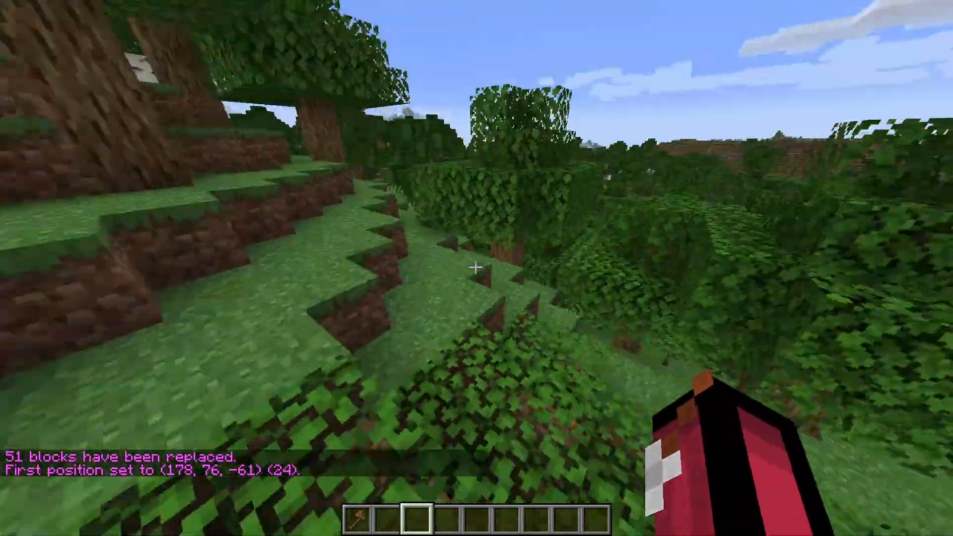
{"action": "mouse_move", "coordinate": [476, 268]}
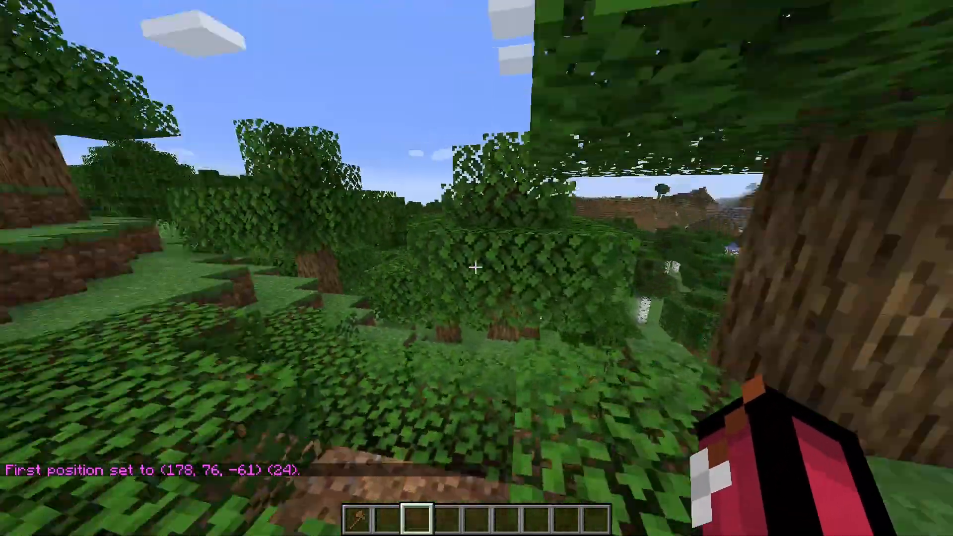
{"action": "mouse_move", "coordinate": [476, 268]}
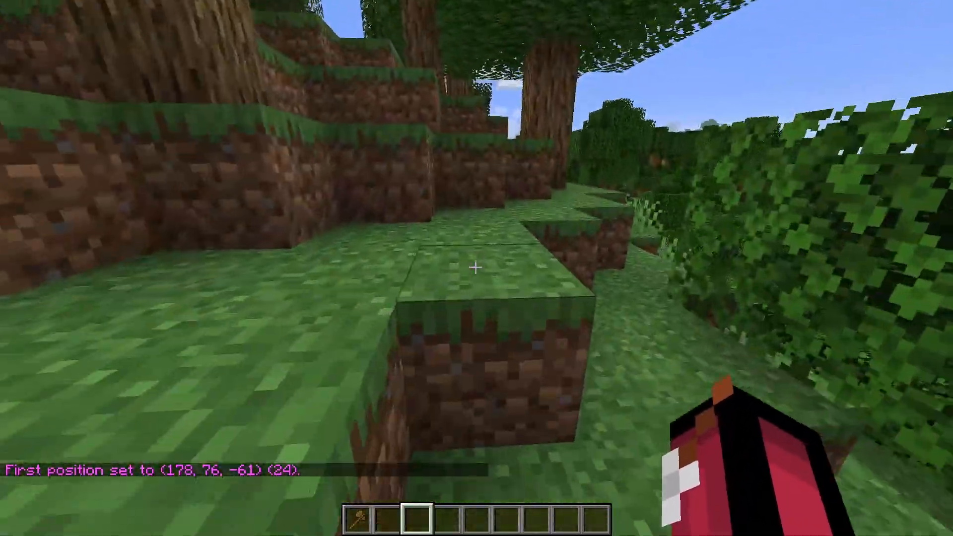